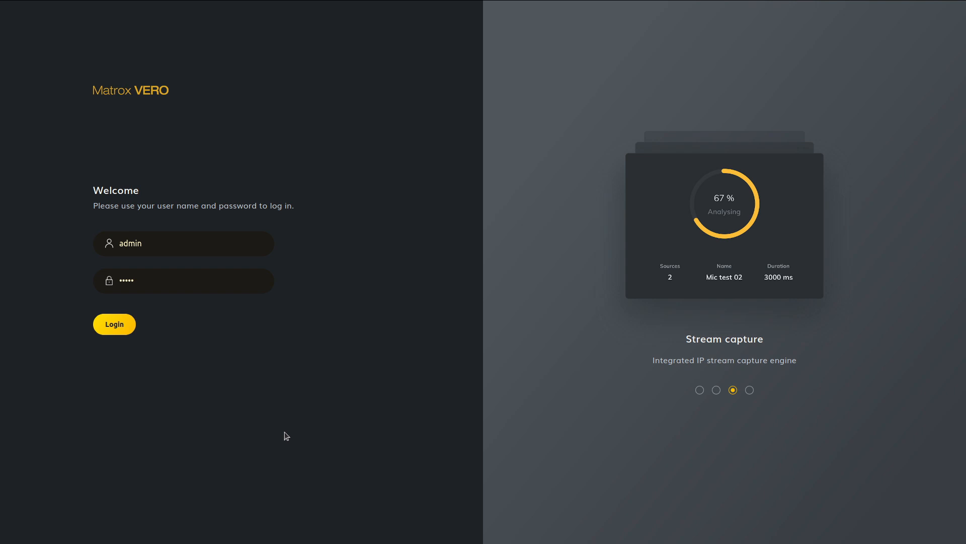
Log in to Matrox VERO with the admin credentials.
click(114, 324)
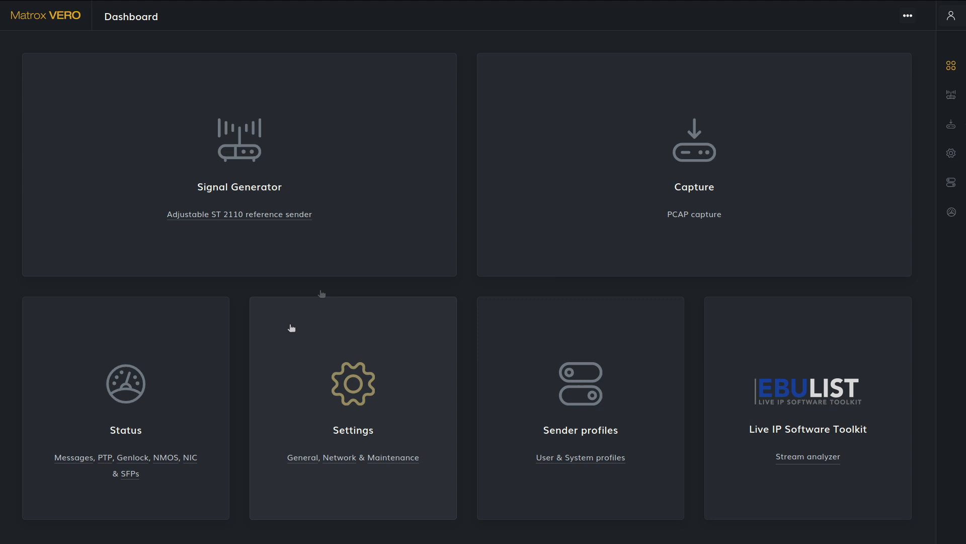
Launch the Signal Generator from its Dashboard tile.
click(240, 154)
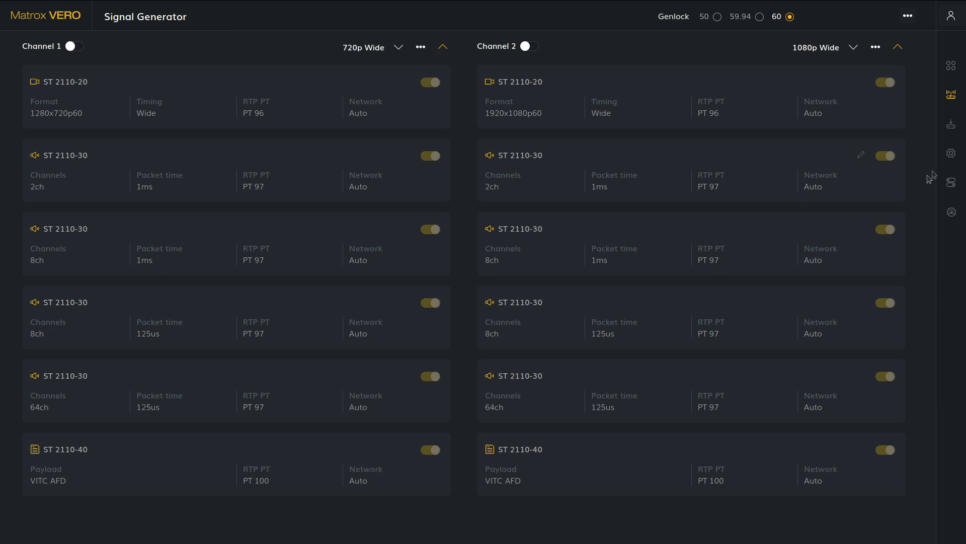
mouse_move(610, 211)
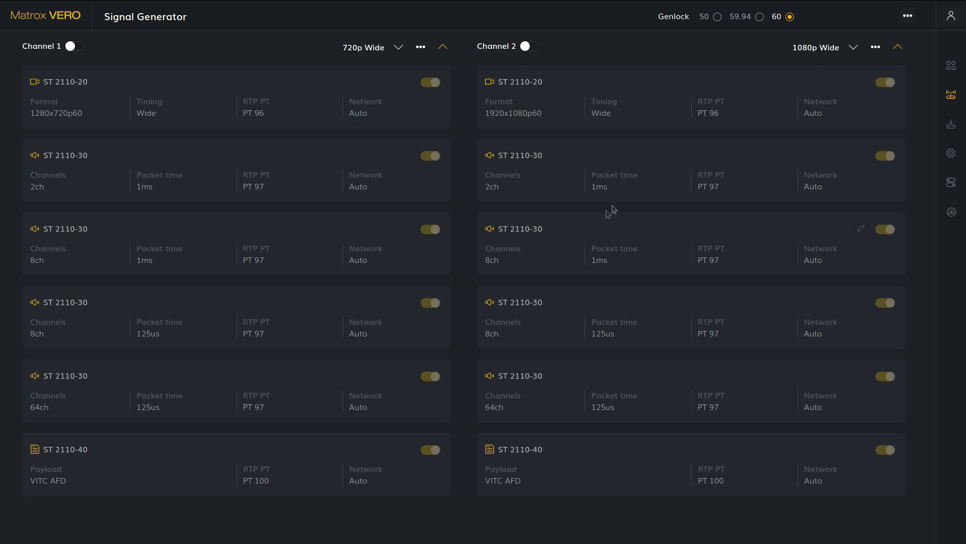
mouse_move(318, 292)
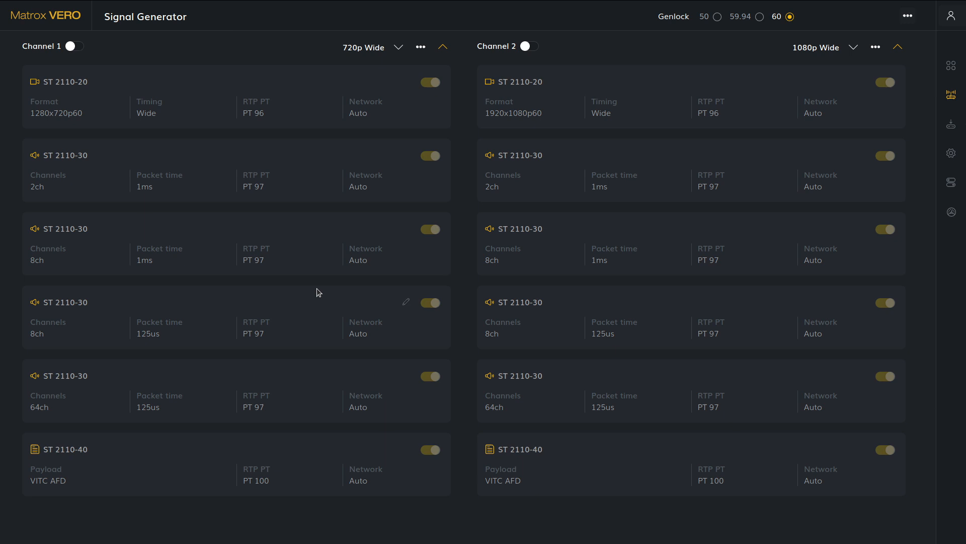
mouse_move(310, 285)
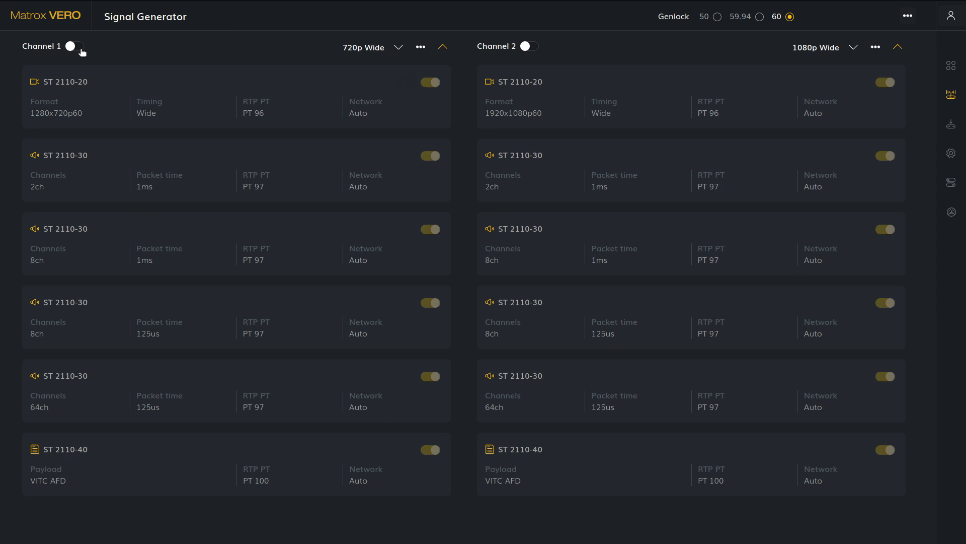
Turn on channel 1 and confirm its 1080p Narrow profile in the profile list.
click(73, 46)
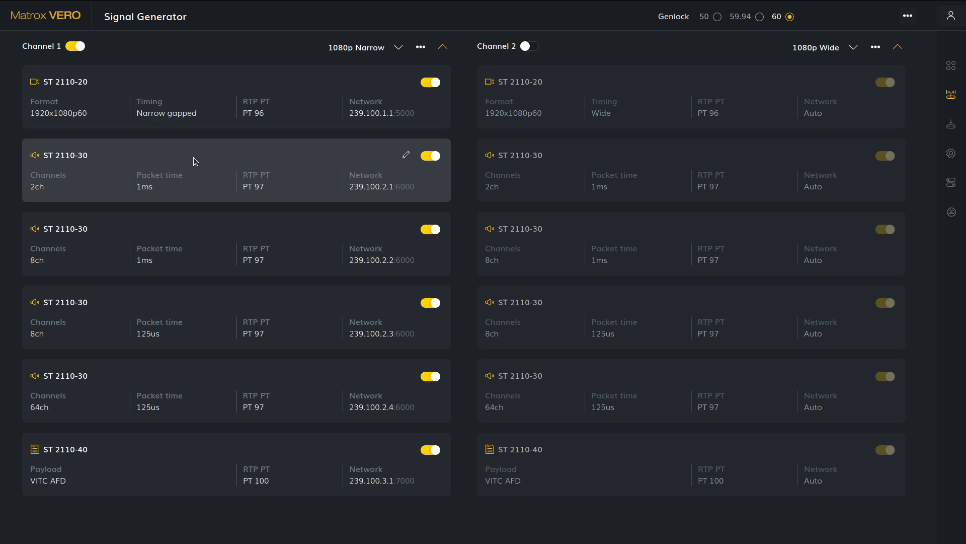
click(399, 47)
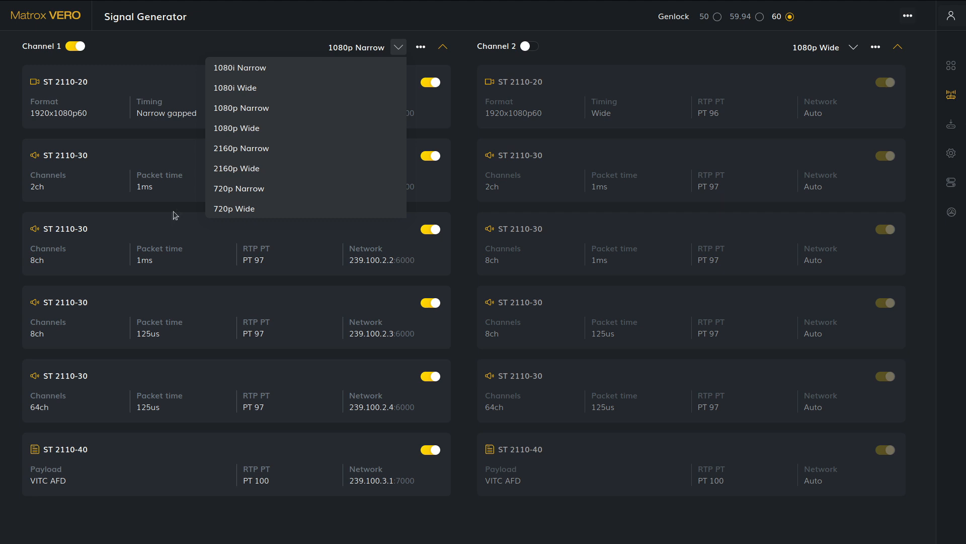
click(421, 47)
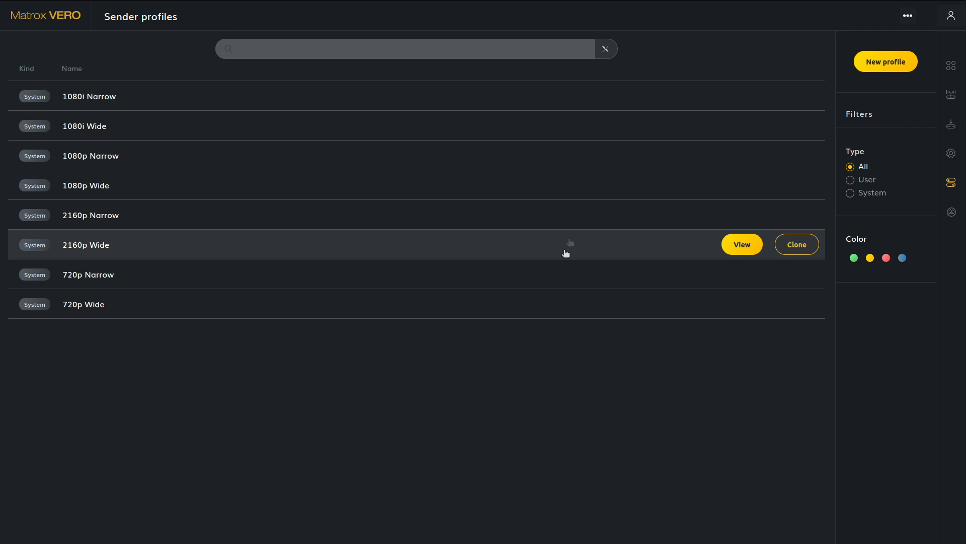
mouse_move(484, 330)
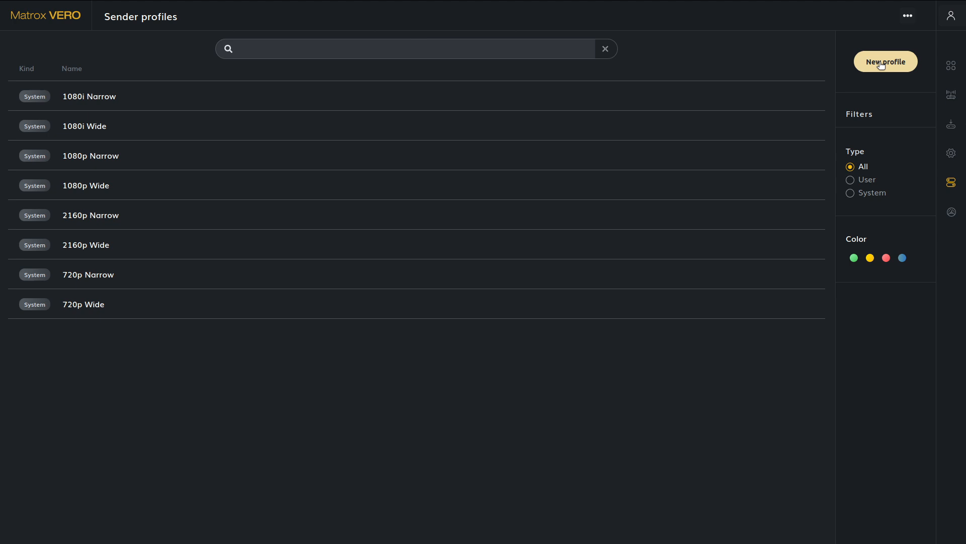
Start a new sender profile from the Sender profiles page.
click(885, 61)
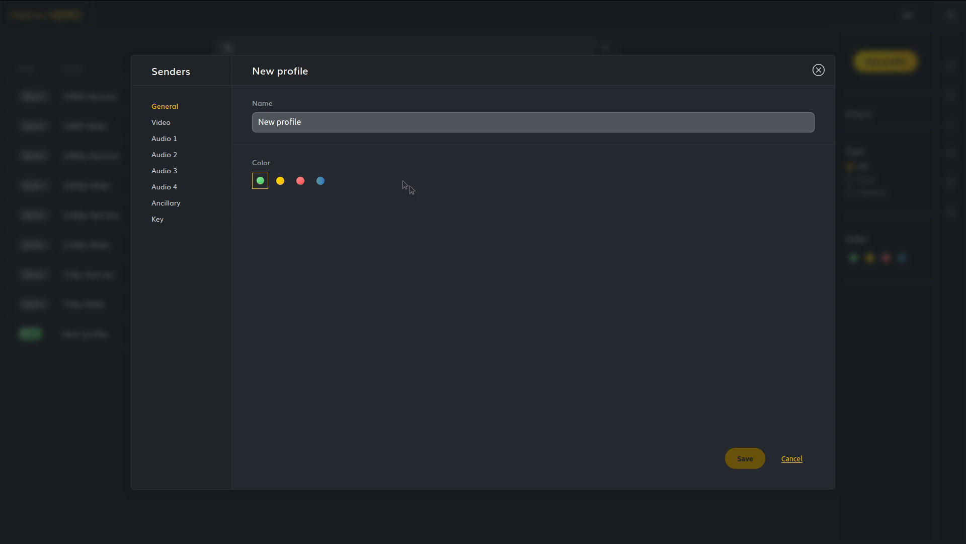
Name the new profile "Vide" and bring up its Video stream settings.
text(Vide)
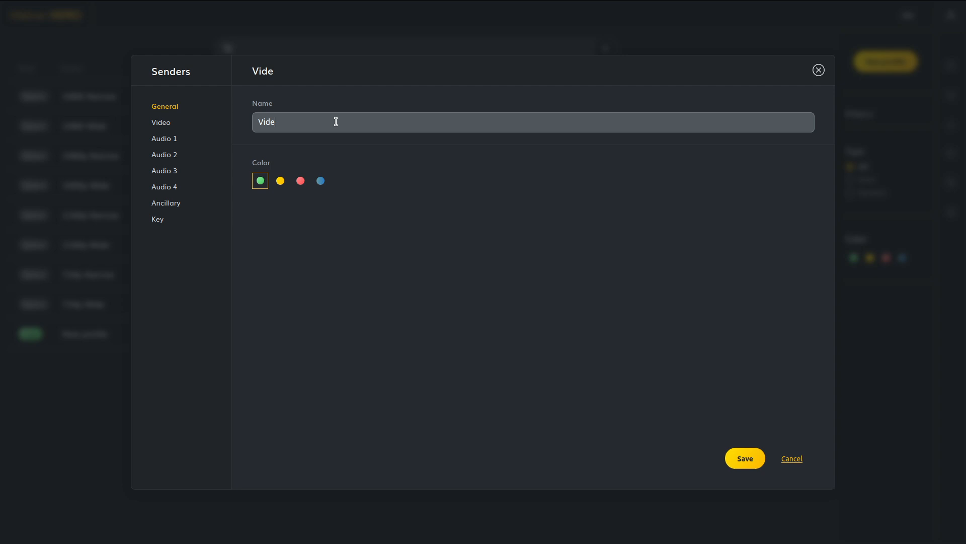
click(161, 122)
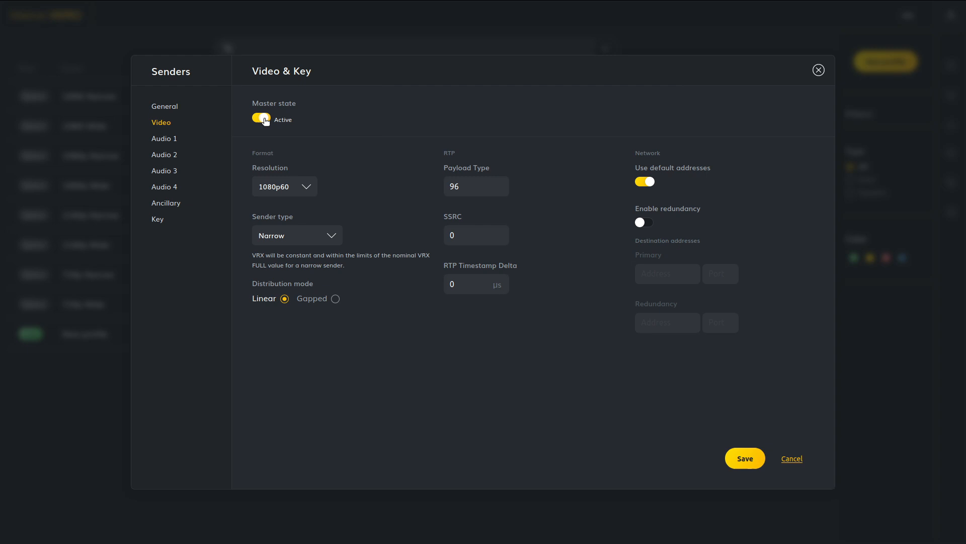
Select the Key stream, make it active and set its format to Y only.
click(166, 202)
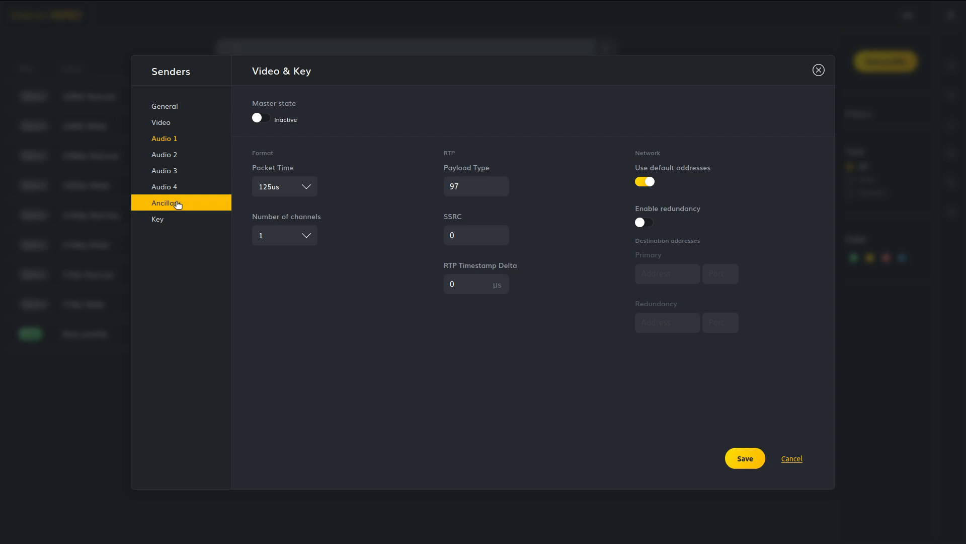
click(158, 218)
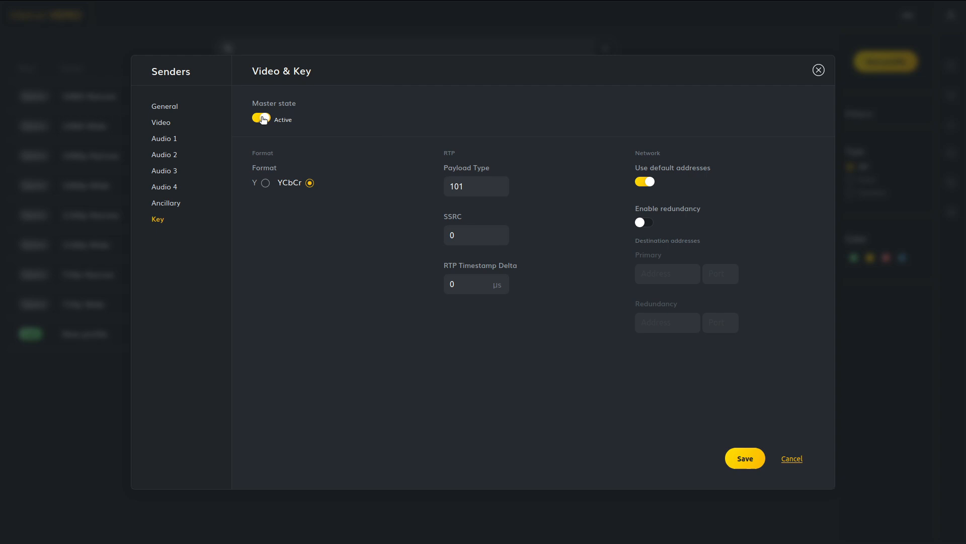
click(265, 182)
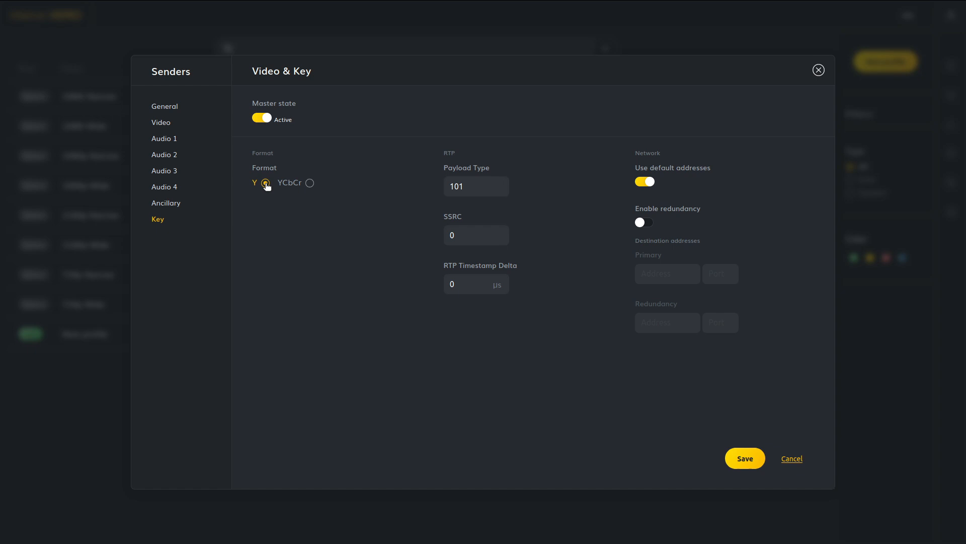